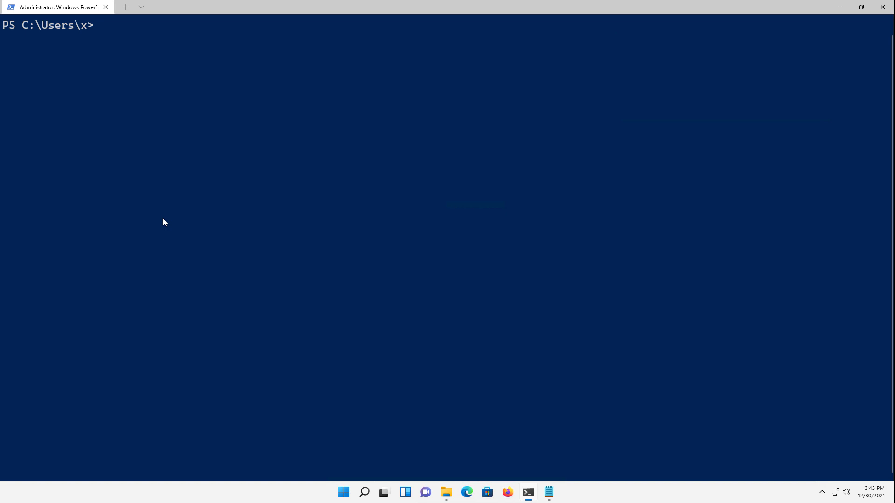
Run get-eventlog with no arguments so it prompts for a LogName value.
type("get-e")
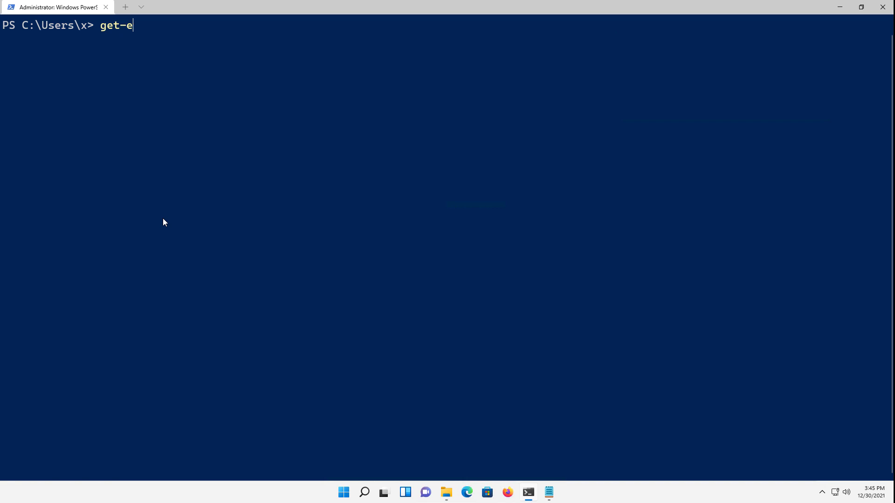
type("ventlog")
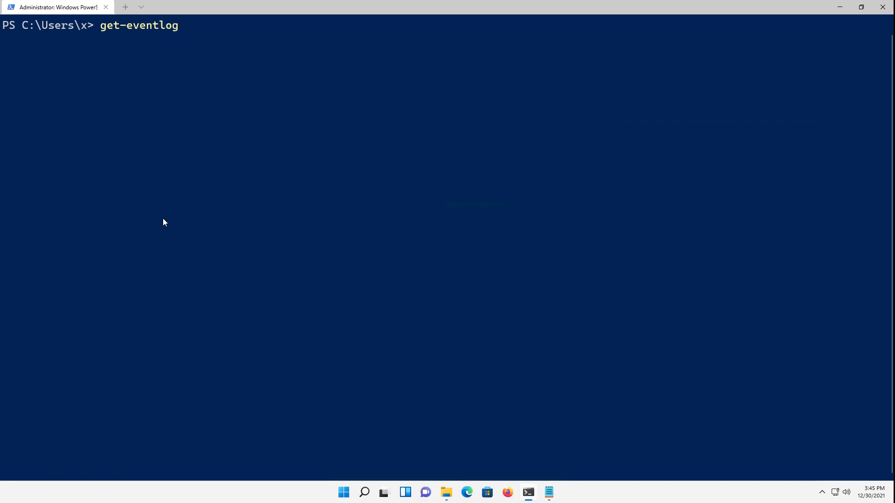
key("Enter")
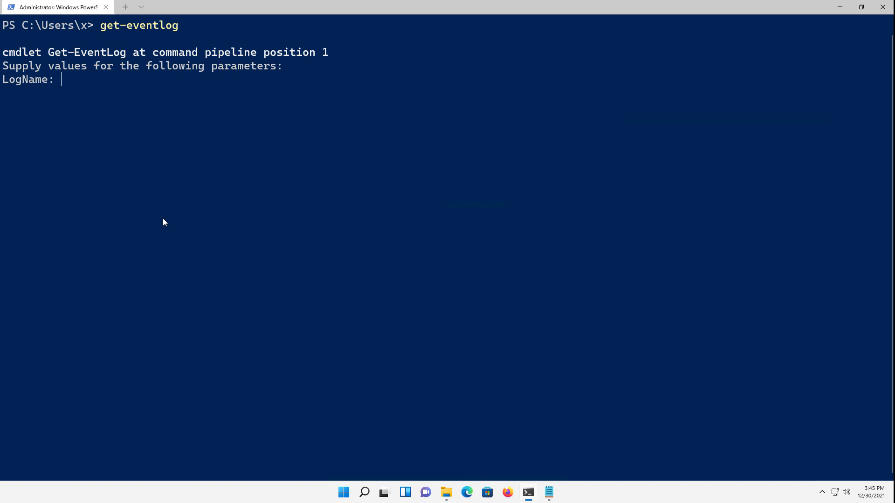
Answer the LogName prompt with security and scroll through the Security log entries.
type("security")
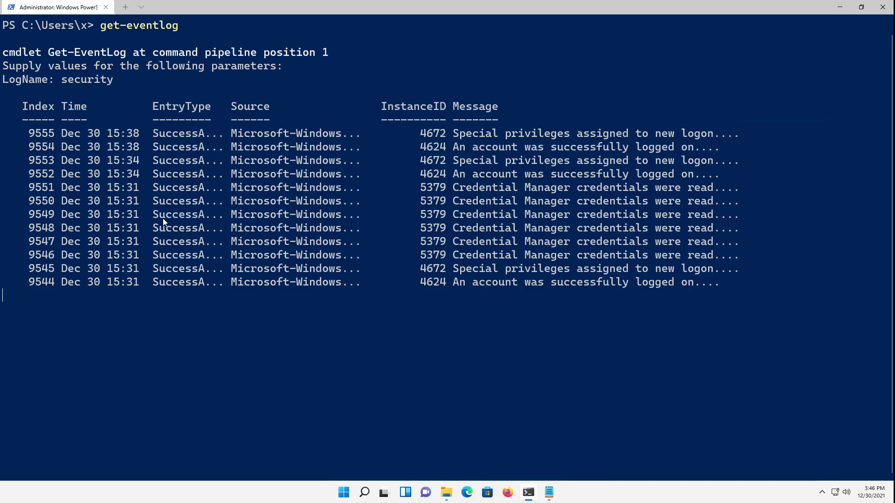
scroll("down", 3)
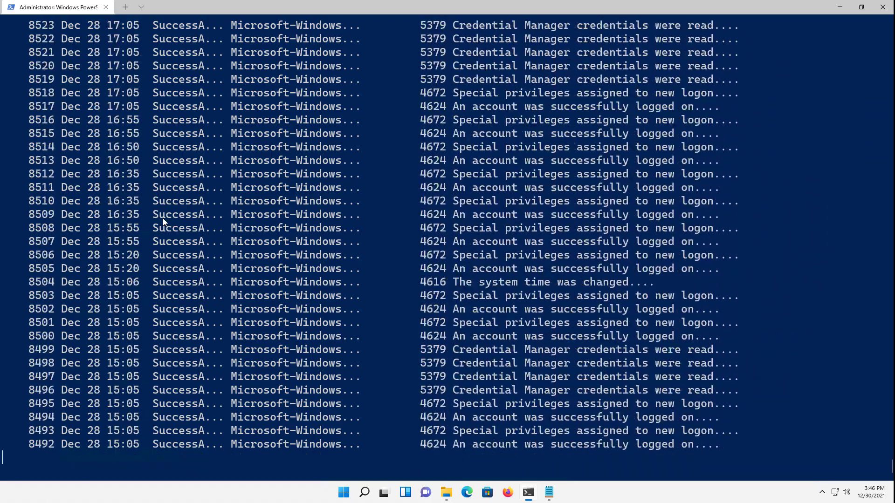
scroll("down", 3)
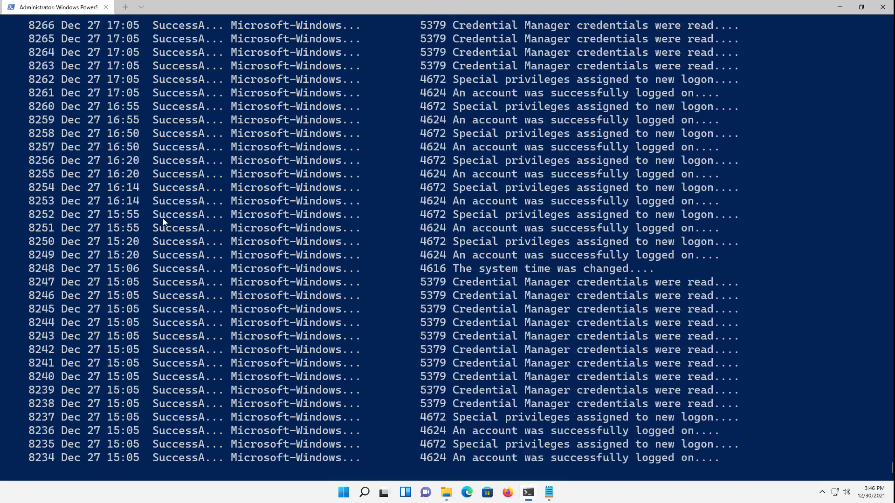
scroll("down", 3)
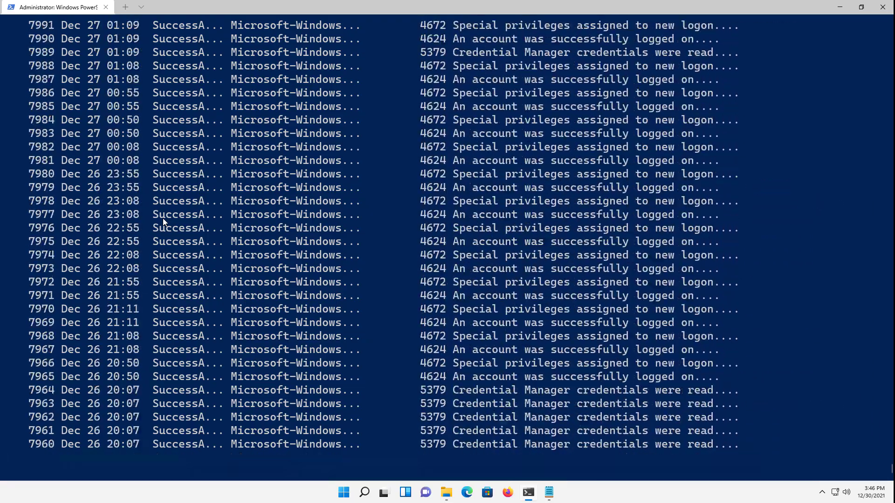
scroll("down", 3)
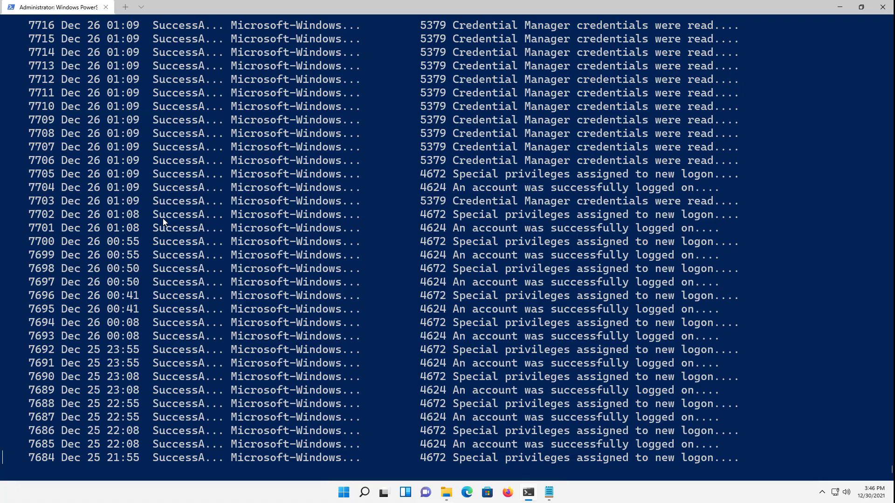
scroll("down", 3)
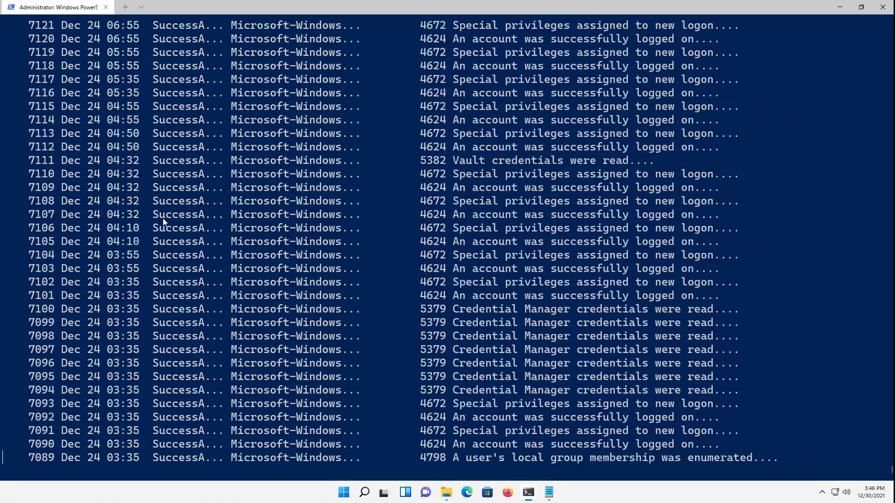
scroll("down", 3)
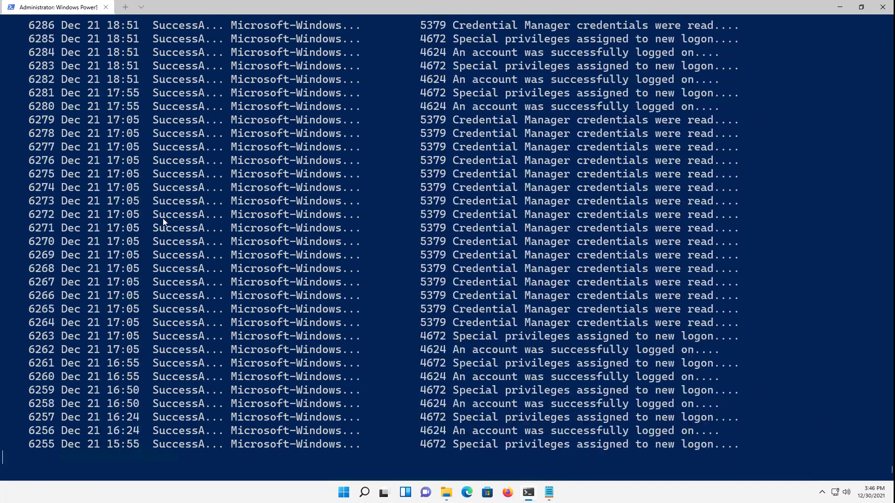
scroll("down", 3)
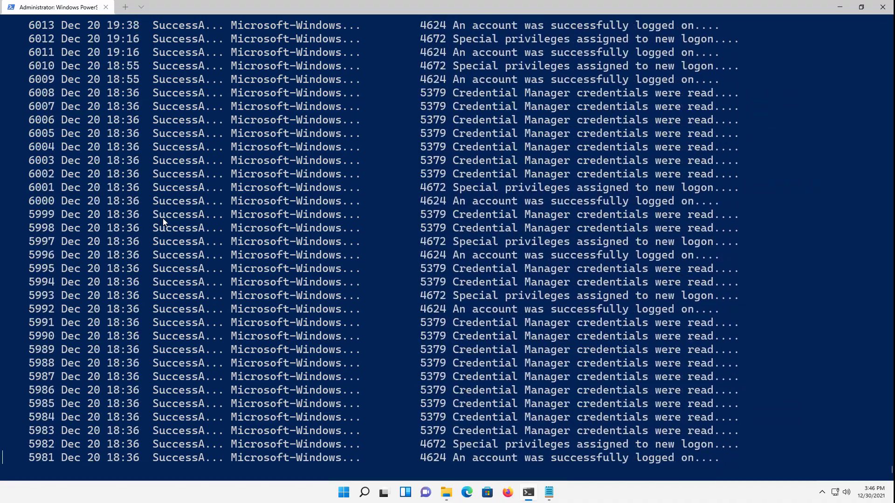
scroll("down", 3)
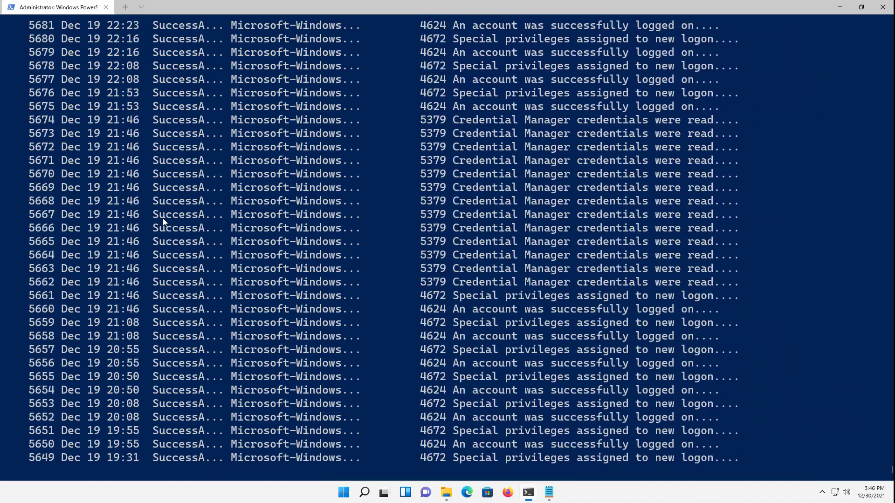
scroll("down", 3)
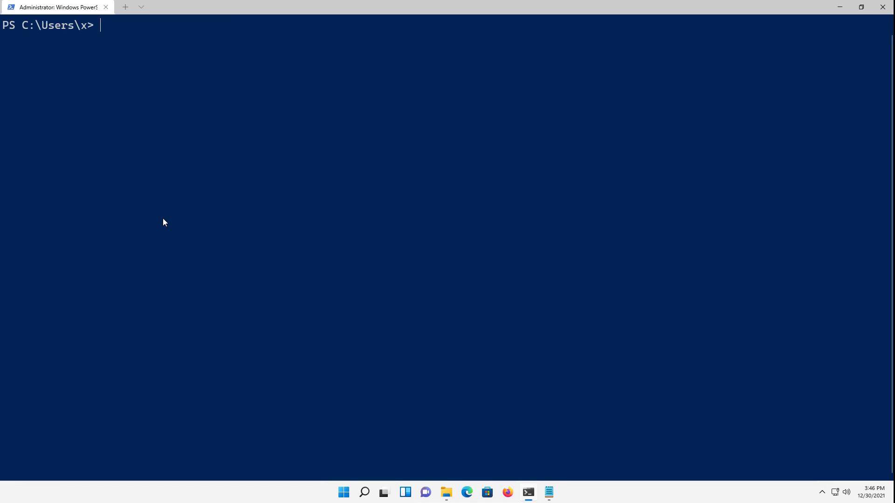
Clear the console and run get-eventlog -list to show every event log with its limits and counts.
type("cls")
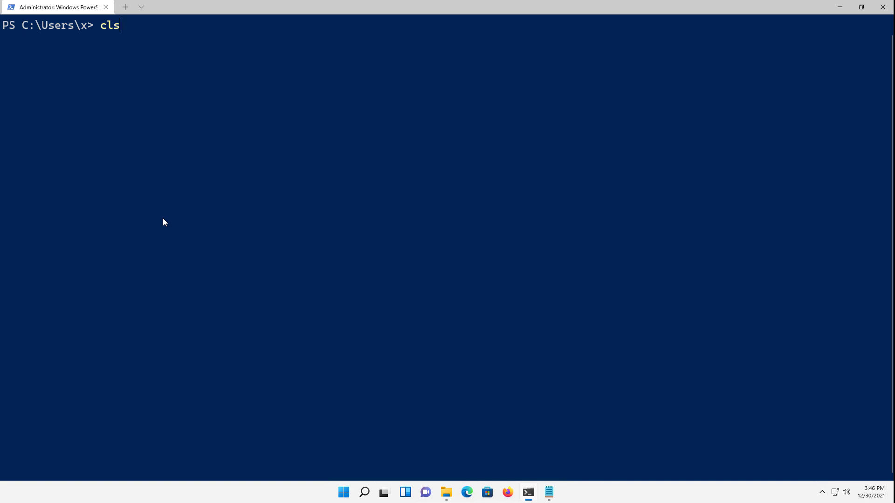
type("get-eventlog")
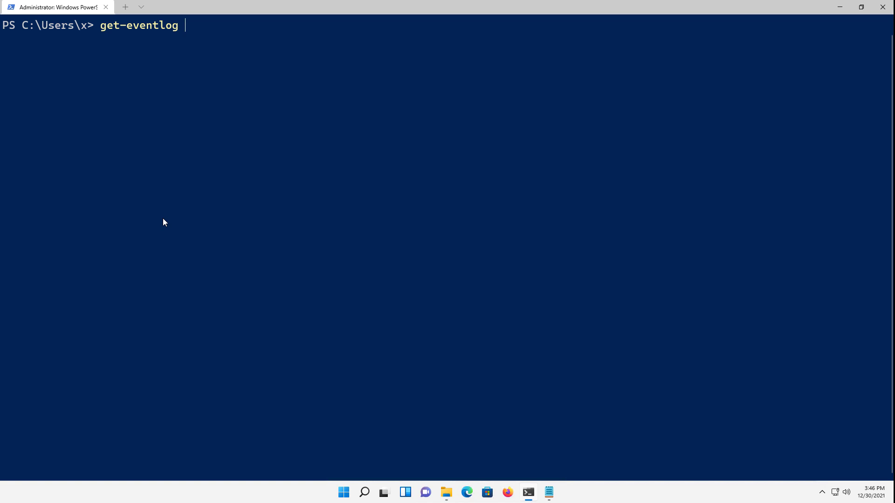
type("-list")
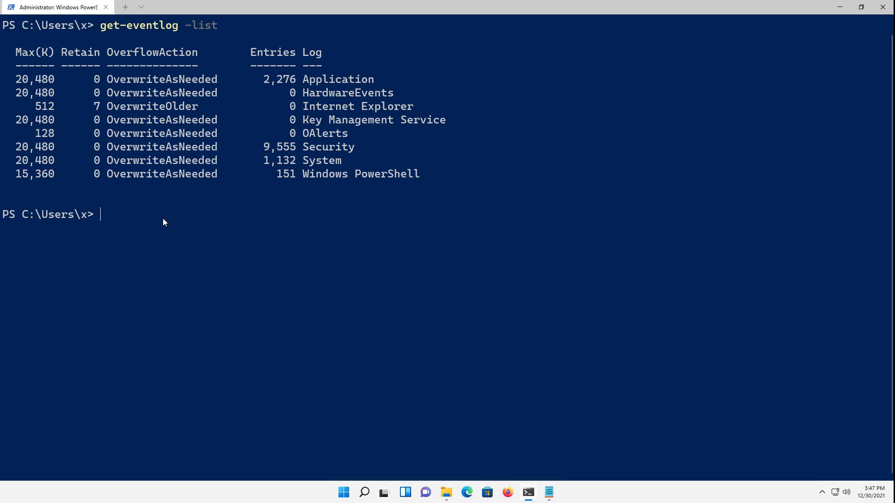
List the ten newest Application log entries with get-eventlog -logname application -newest 10.
type("get-eventlog -logname application -n")
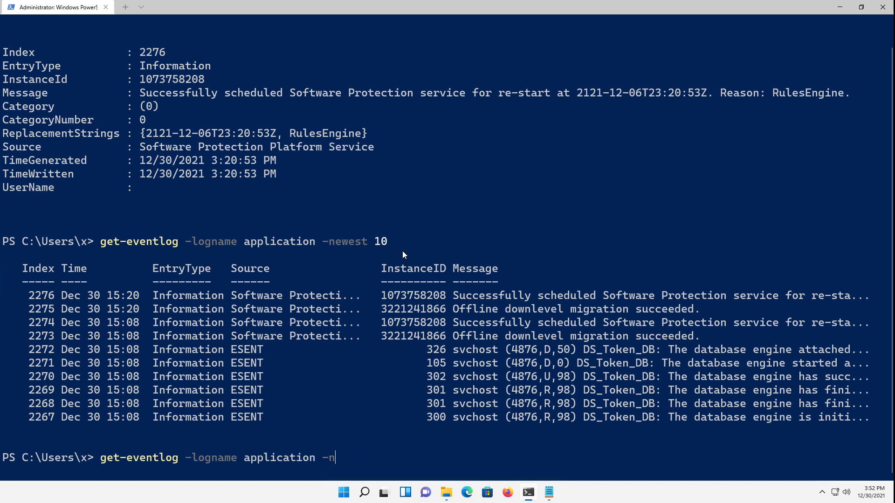
key("Backspace")
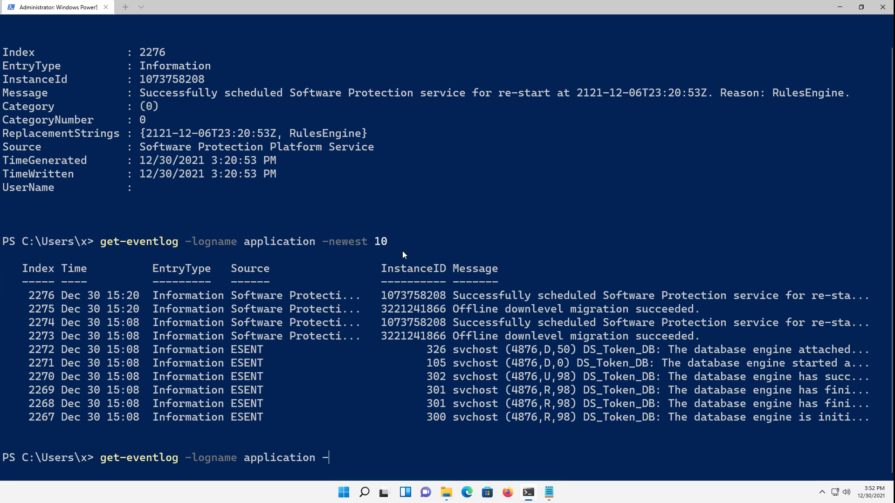
Show only Application log entry 2272 using -index 2272.
type("index")
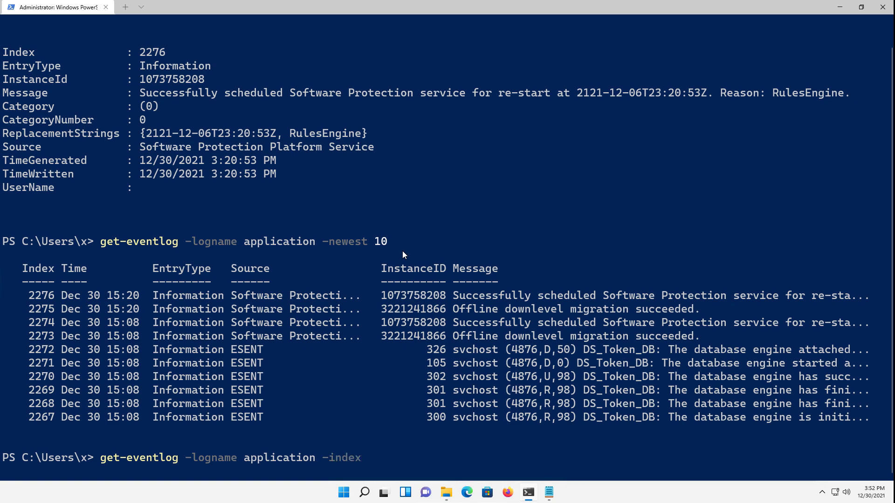
type("2272 |")
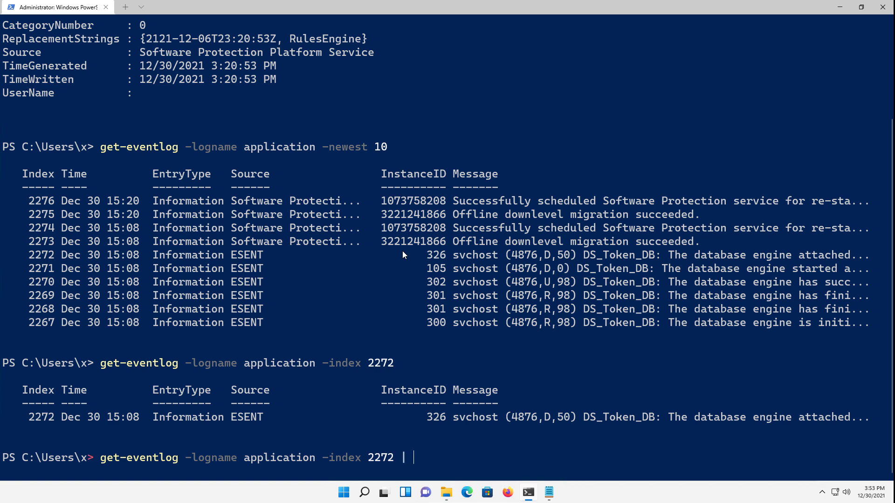
Pipe entry 2272 to format-list and scroll through its full database-attach details.
type("format")
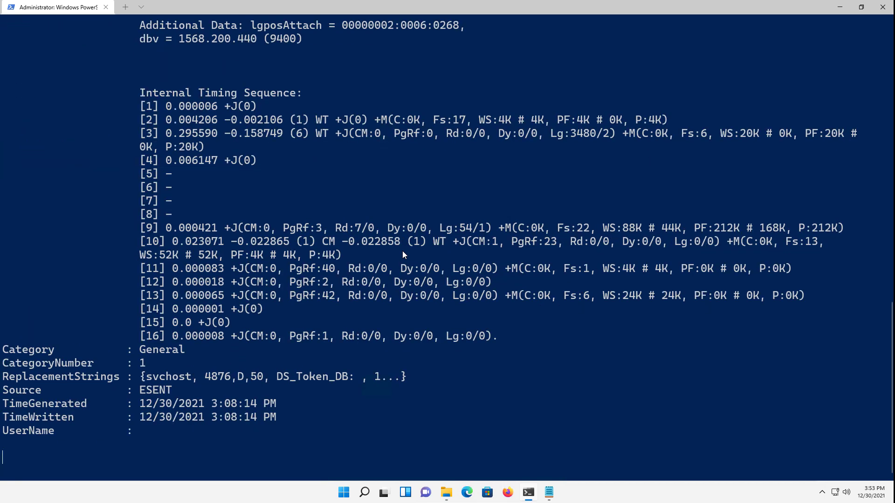
scroll("down", 3)
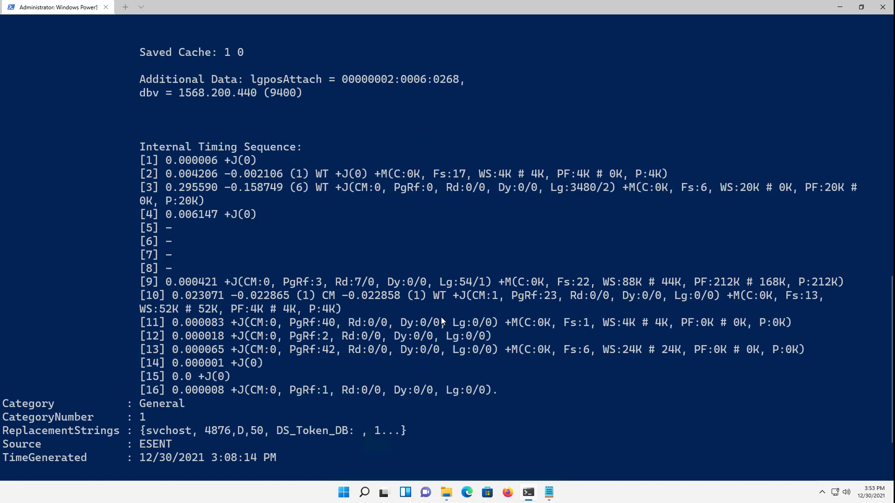
scroll("down", 3)
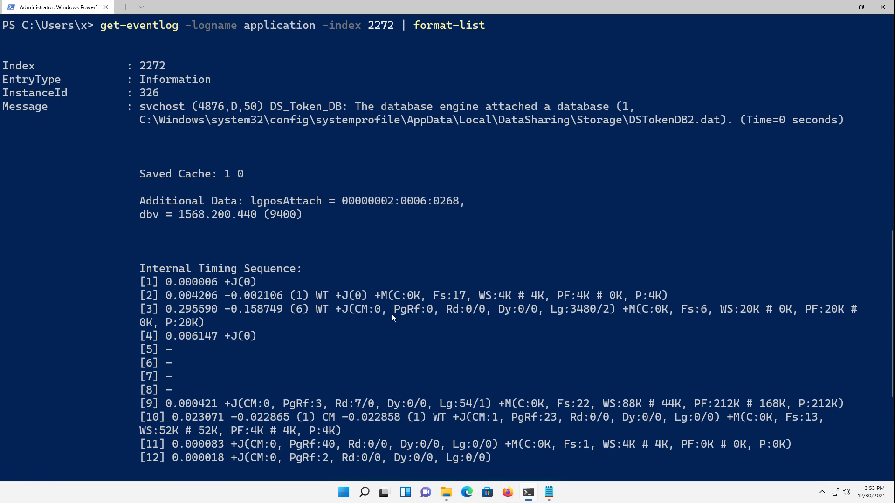
scroll("down", 3)
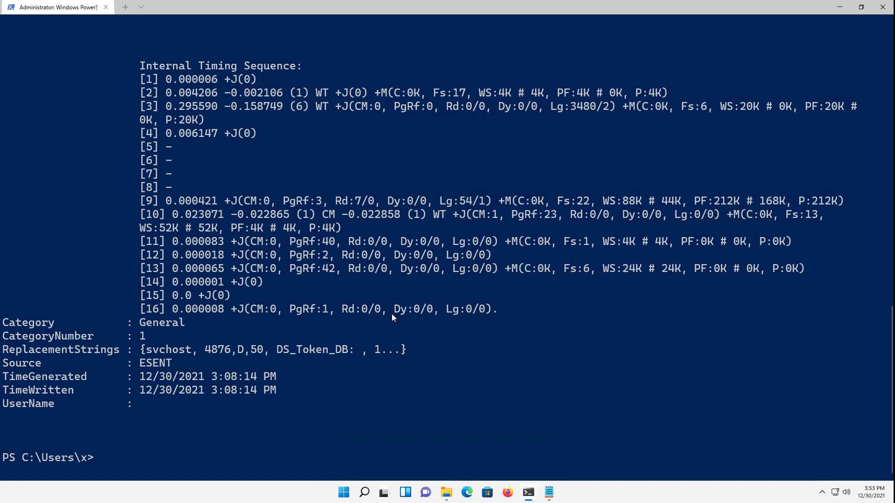
type("get-eventlog -logname application -index 2272 | format-list")
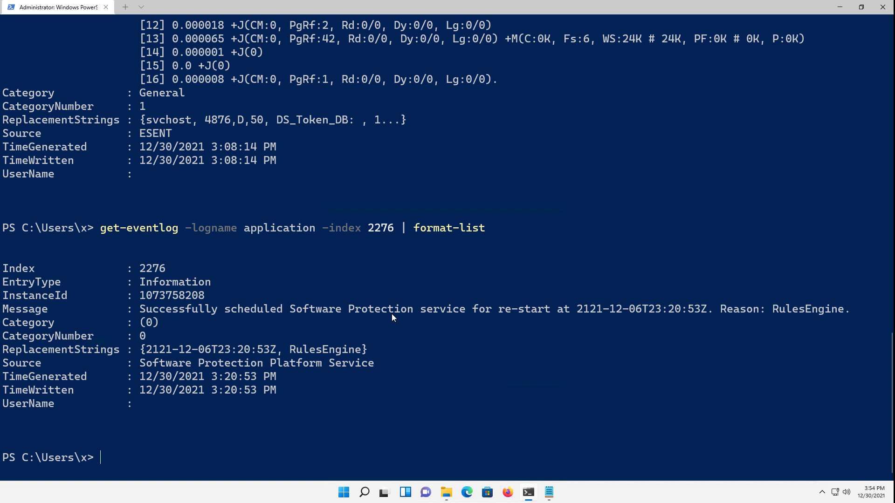
Begin a new get-eventlog -logname application query on the cleared console.
type("get-eventlog -logname application")
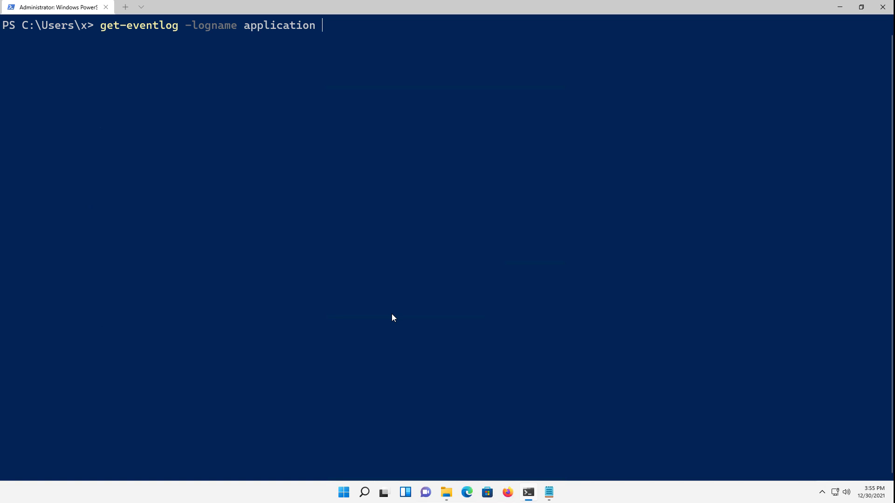
Filter the Application log with -message *description*, review the matches, then clear the console.
type("-")
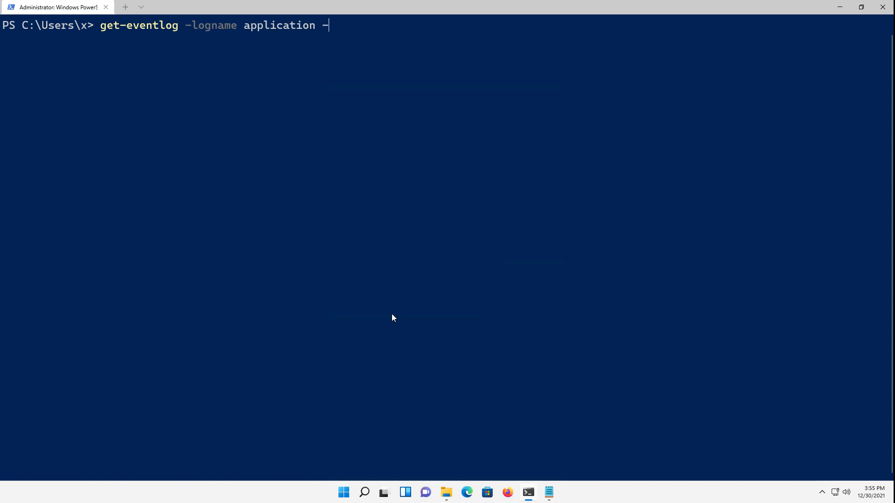
type("messag")
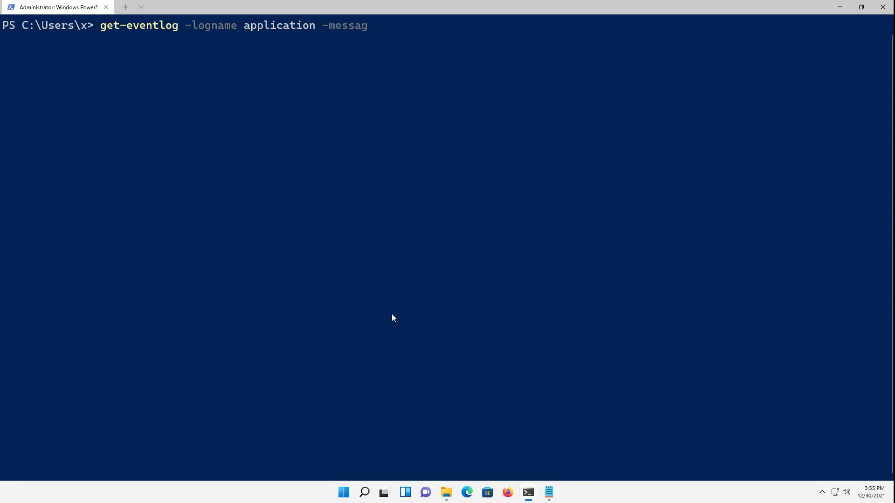
type("e")
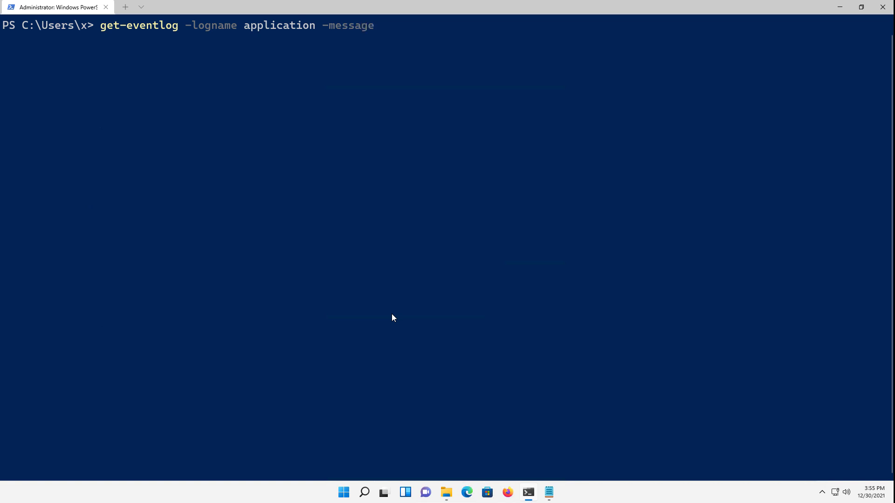
type("*descrip")
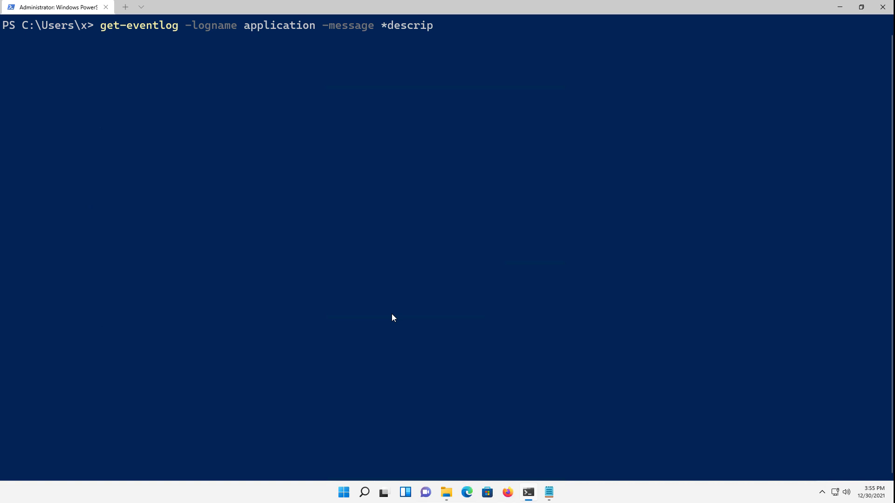
type("tion*")
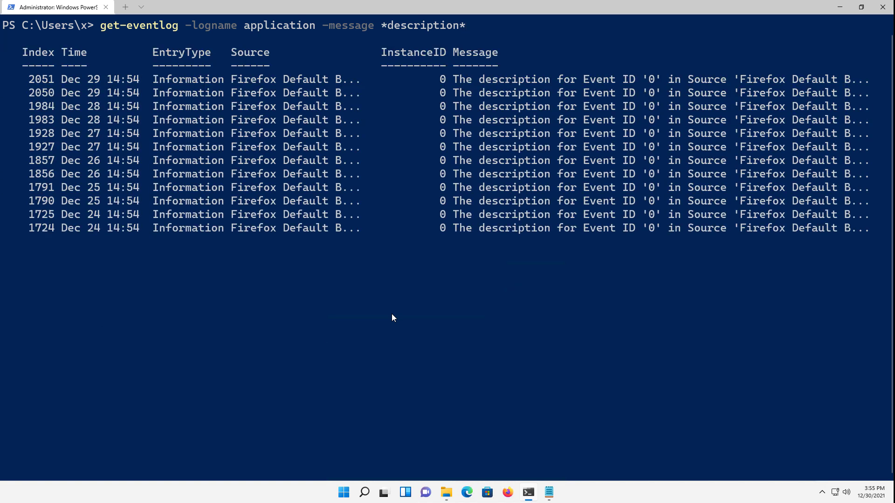
scroll("down", 3)
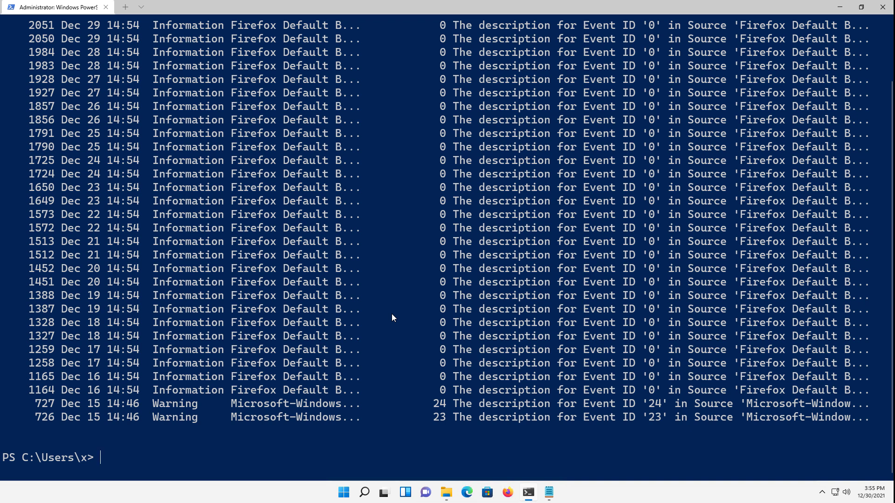
type("get-eventlog -logname application -message *description*")
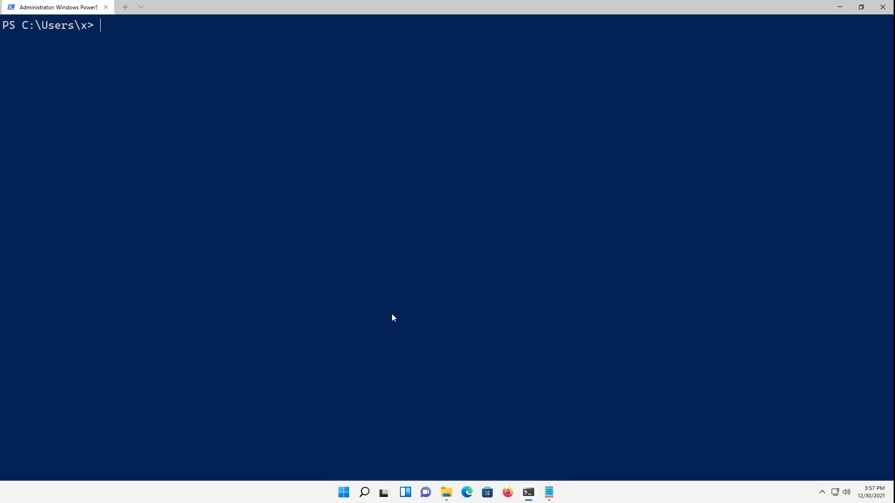
Run get-eventlog -logname application -entrytype error to list only error entries.
type("get-eventlog -logname application")
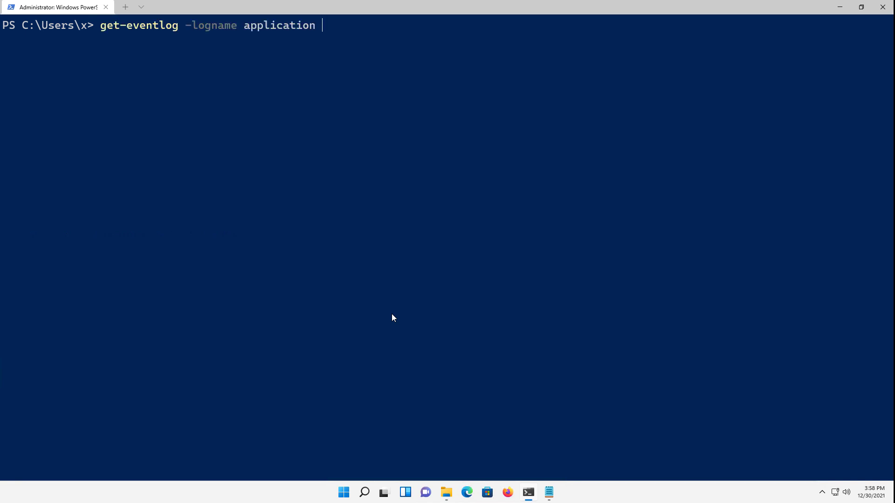
type("-entryty")
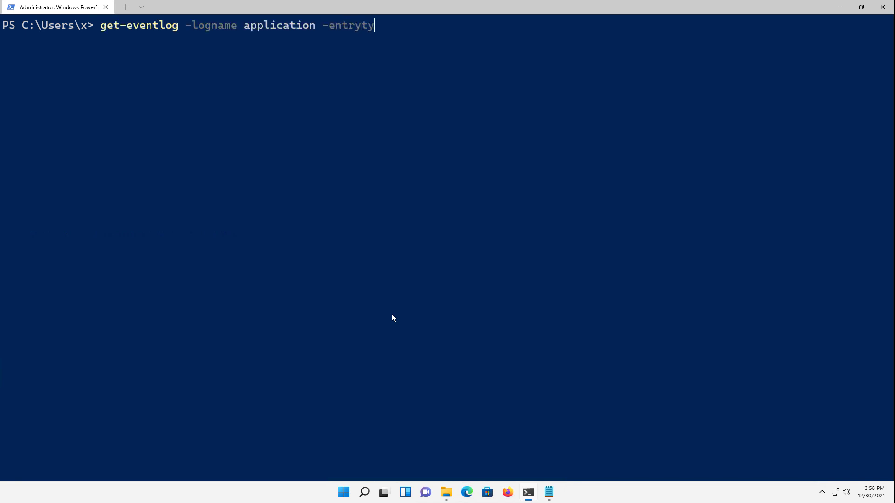
type("pe")
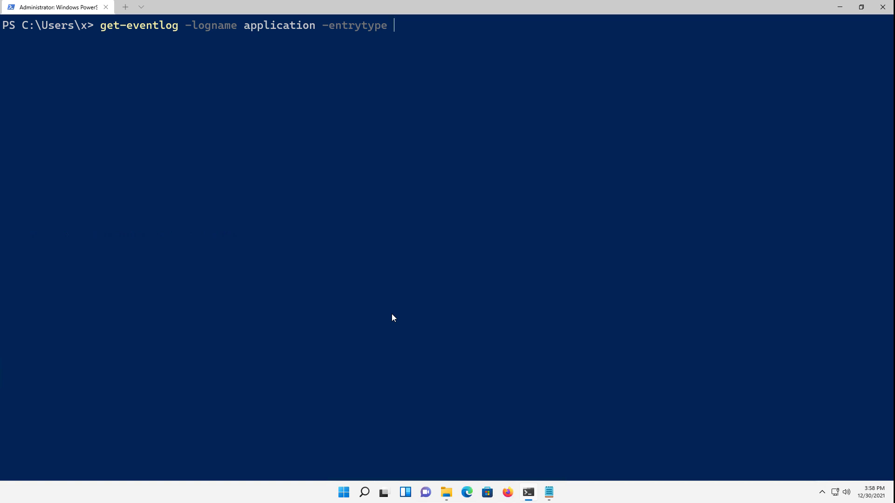
type("err")
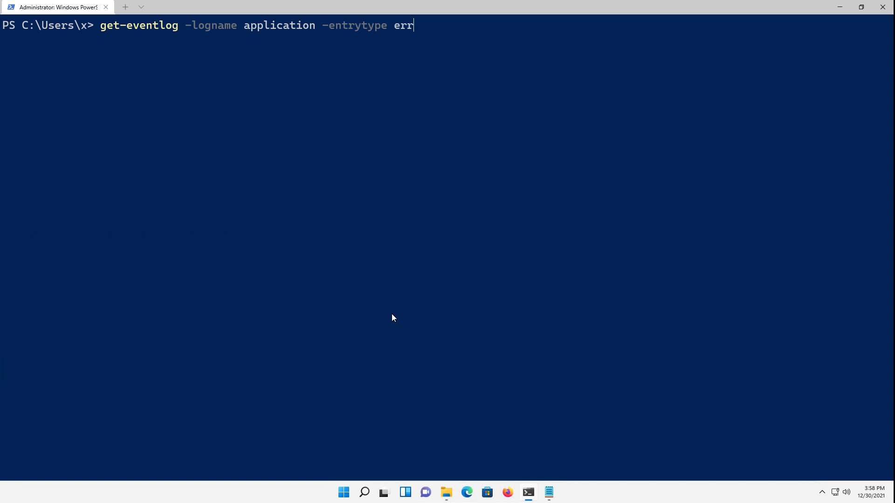
type("or")
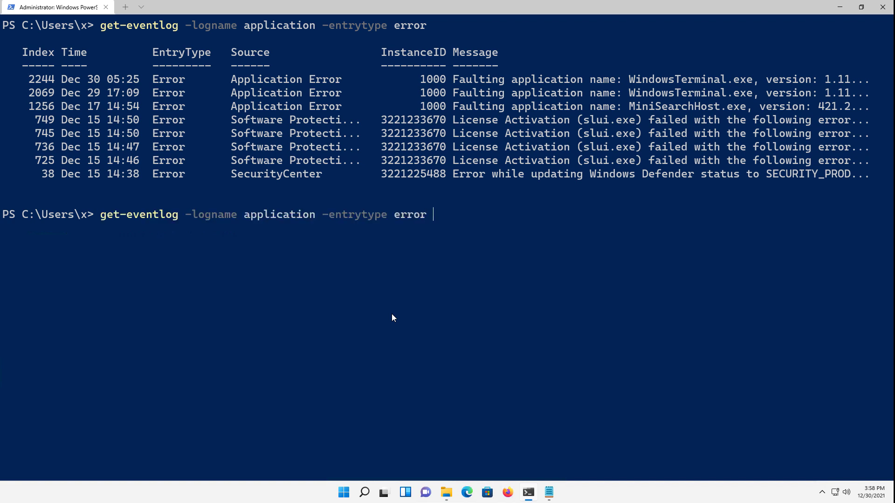
Pipe the error query to format-list for full details, then recall the error-only query.
type("|format")
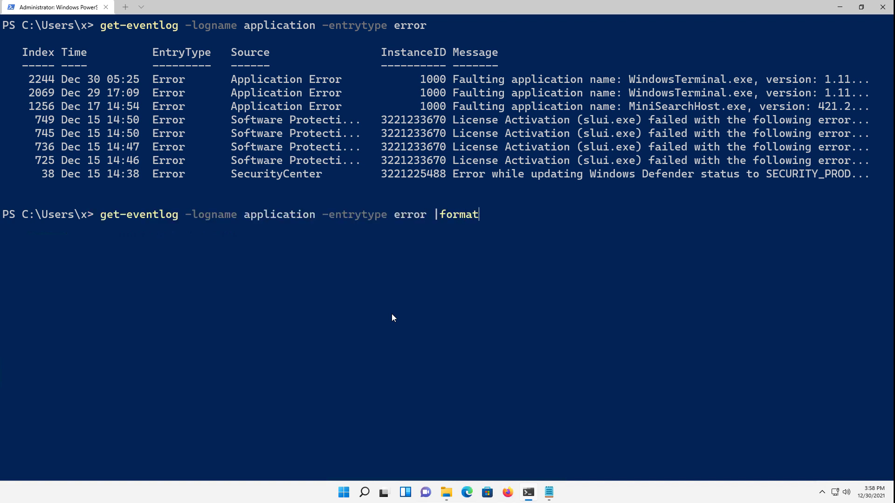
type("-")
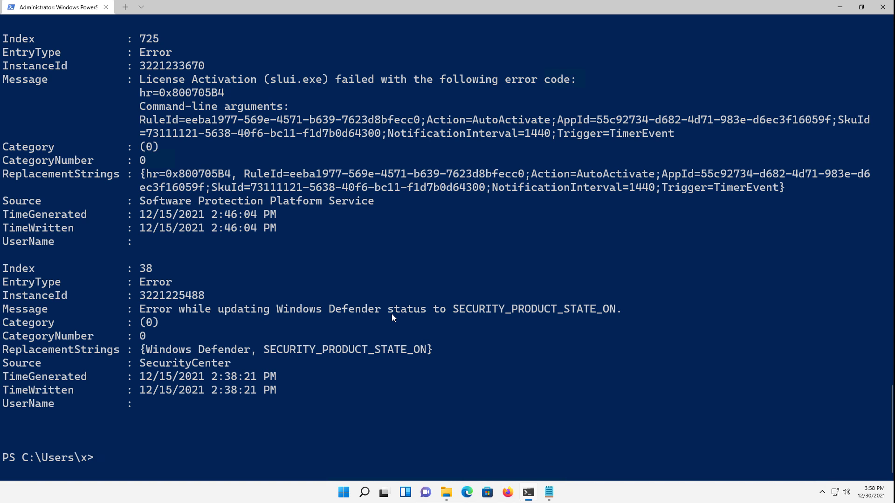
type("get-eventlog -logname application -entrytype error |format-lis")
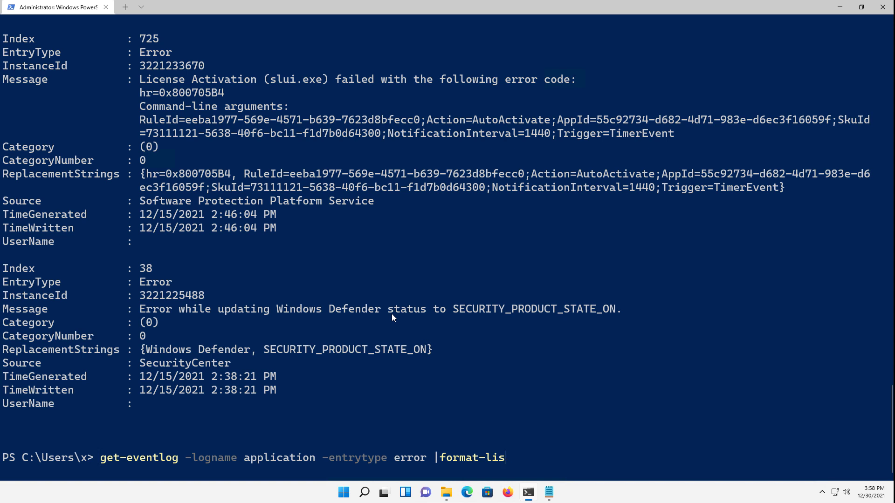
key("BackSpace")
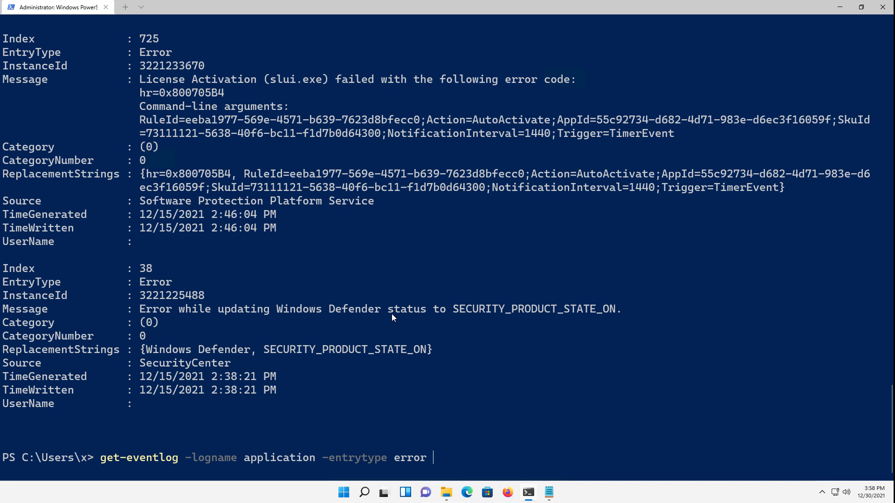
Redirect the Application error query output to c:\error.log and run it.
type(">")
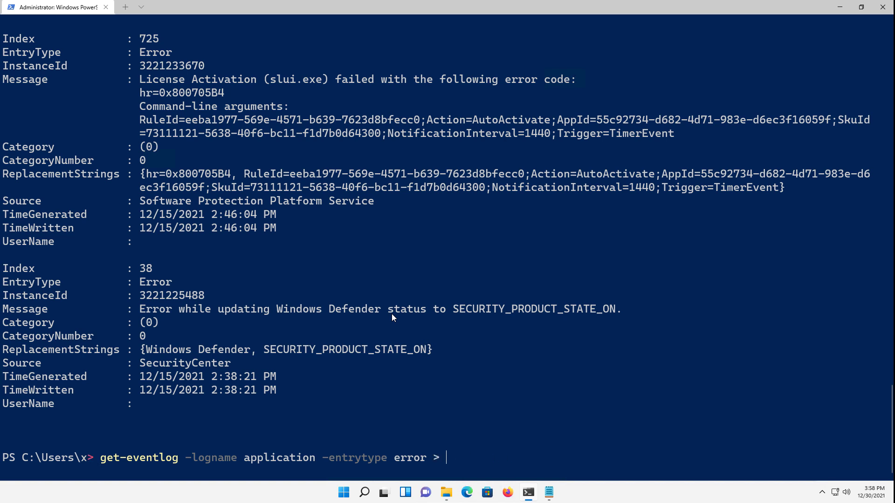
type("c:")
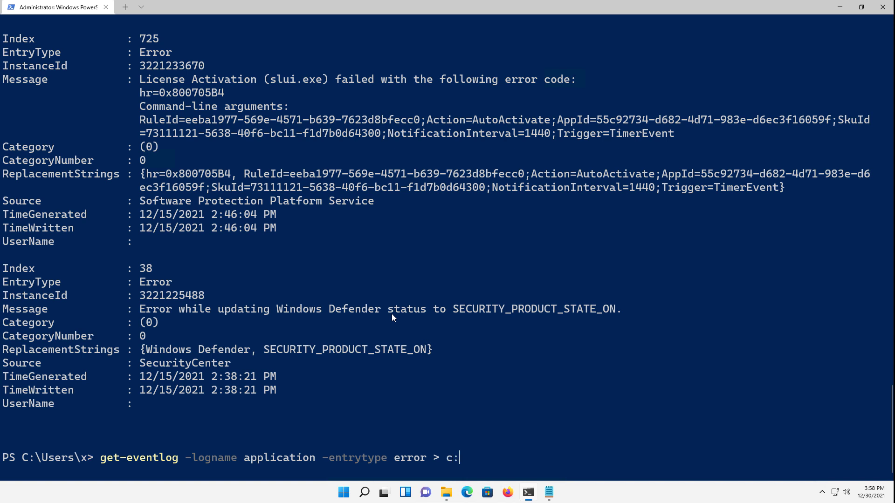
type("\\erro")
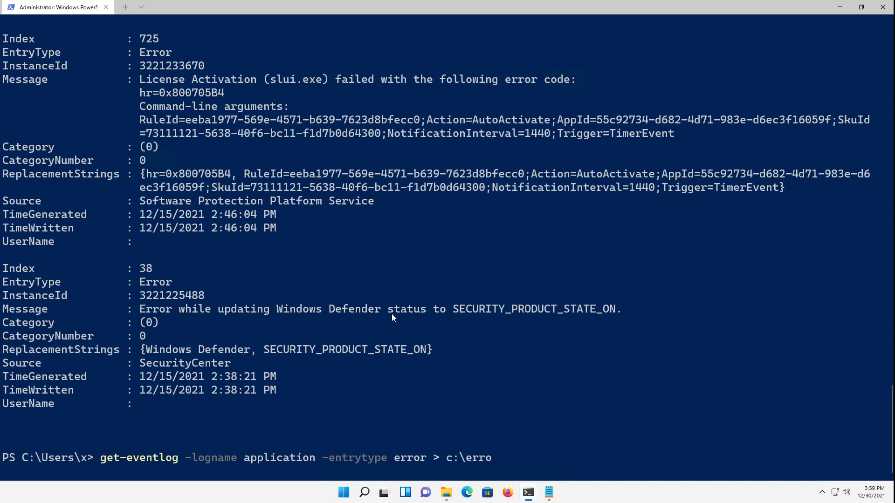
type(".log")
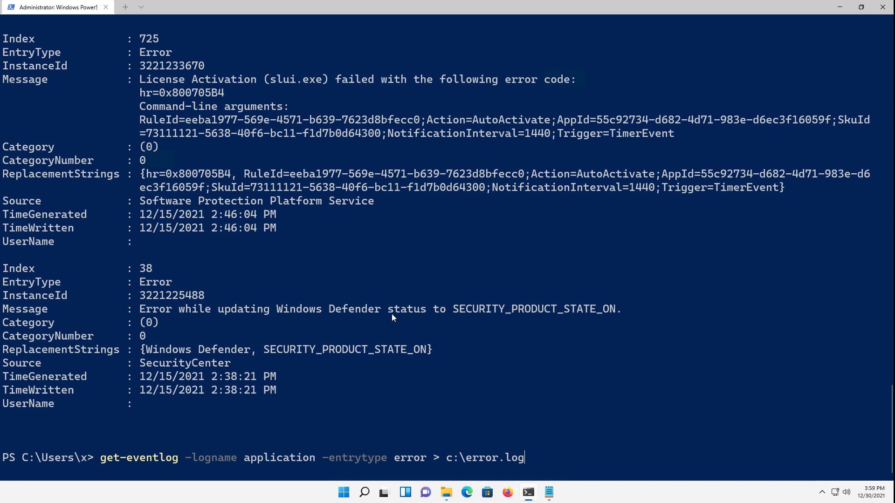
key("enter")
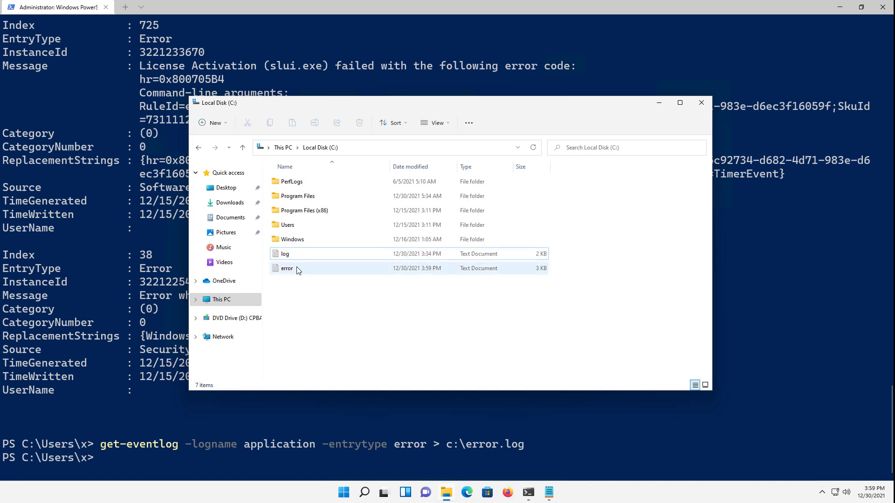
Open the saved error log file from the root of Local Disk (C:).
double_click(287, 268)
type("ge")
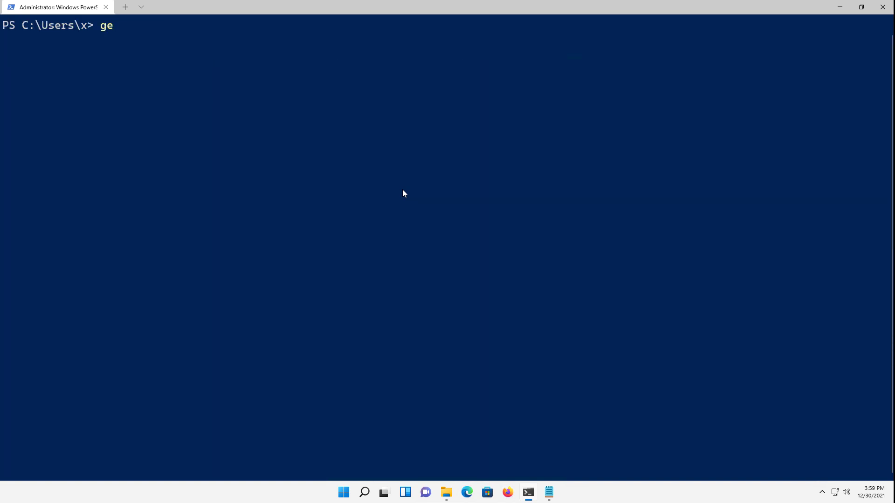
Begin entering a get-help command at the cleared console prompt.
type("t-help")
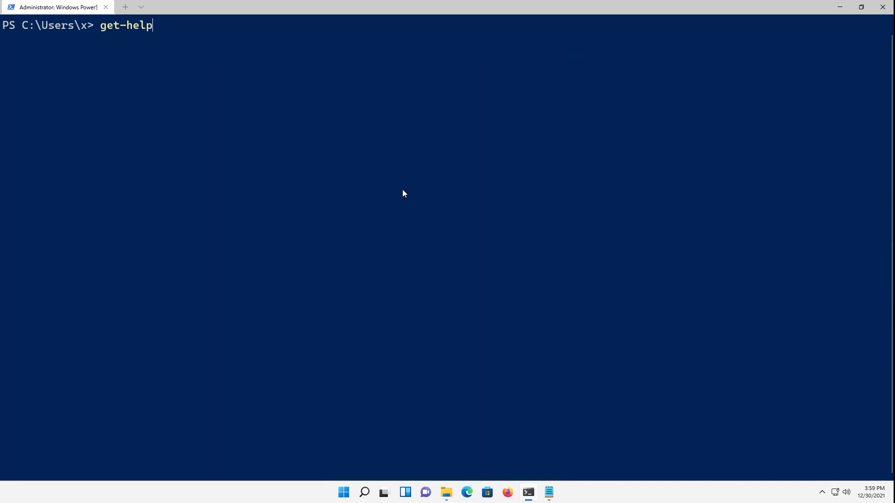